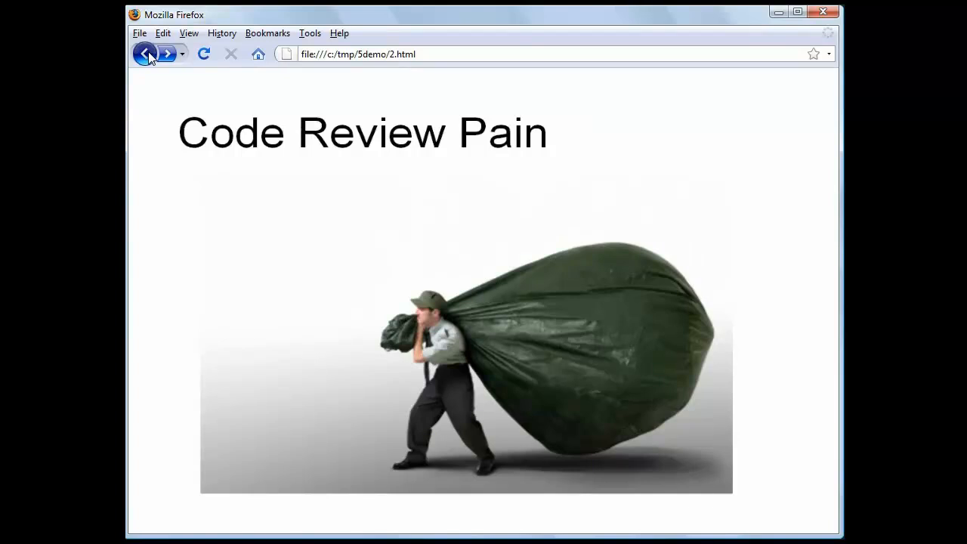
Step: Step forward from slide 2 to slide 4, the long e-mail review thread
click(166, 54)
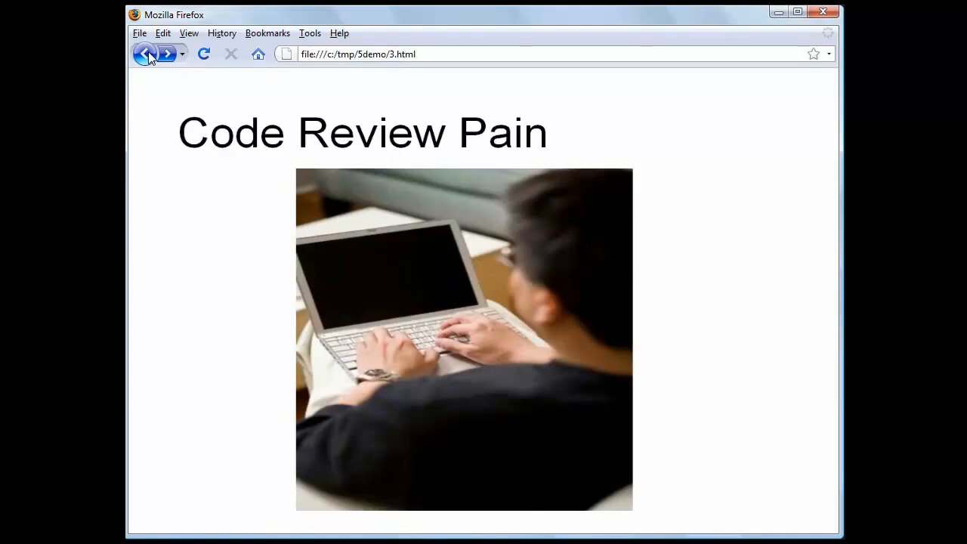
click(167, 54)
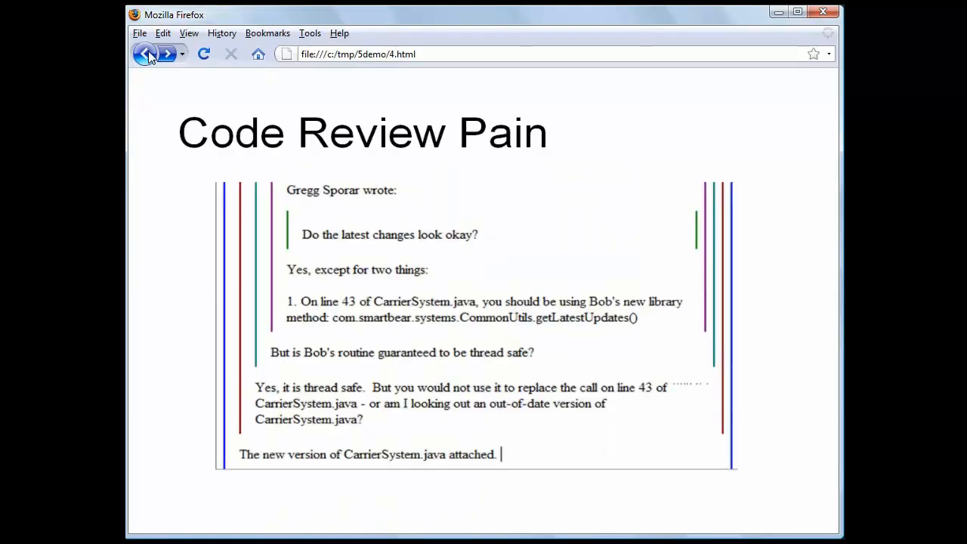
click(166, 54)
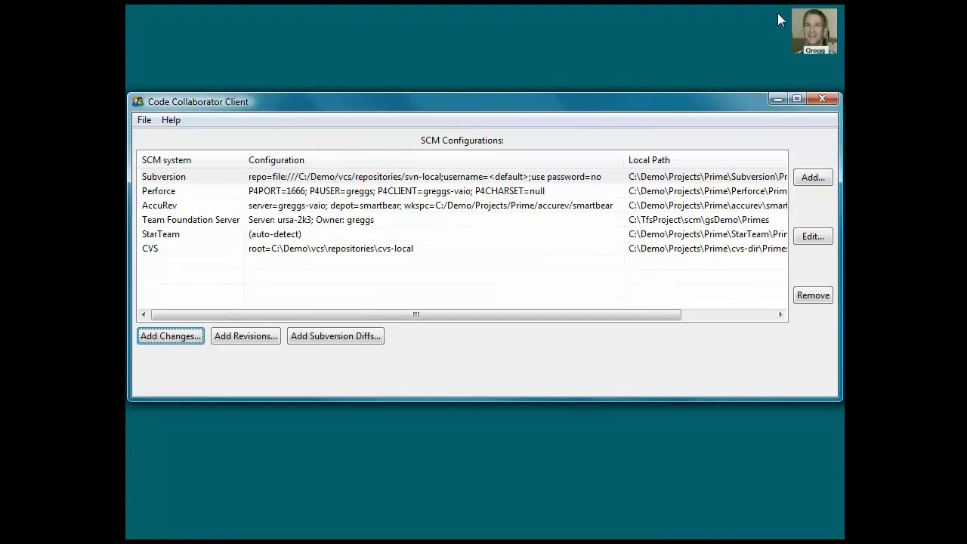
mouse_move(777, 21)
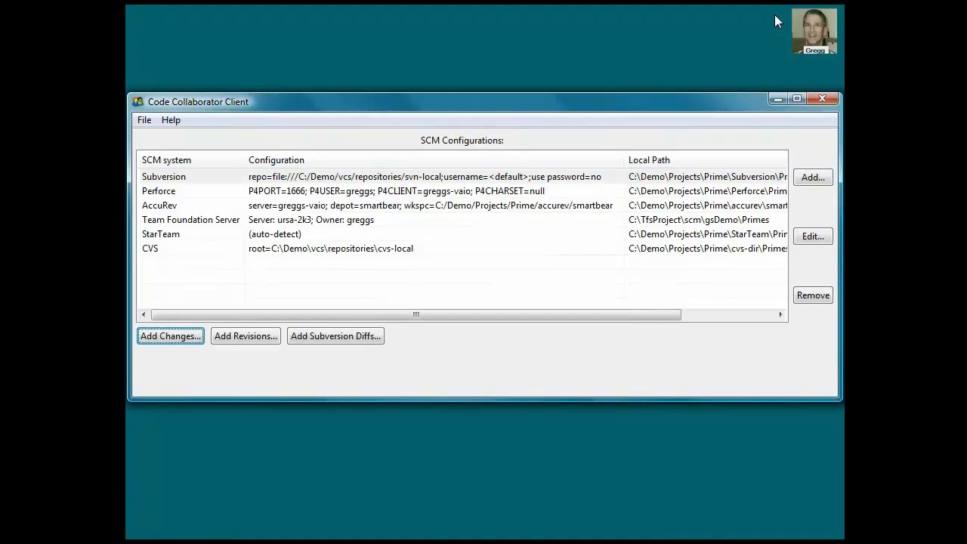
Step: With the Subversion configuration selected, begin Add Changes to launch the Add Files to Review wizard
click(813, 177)
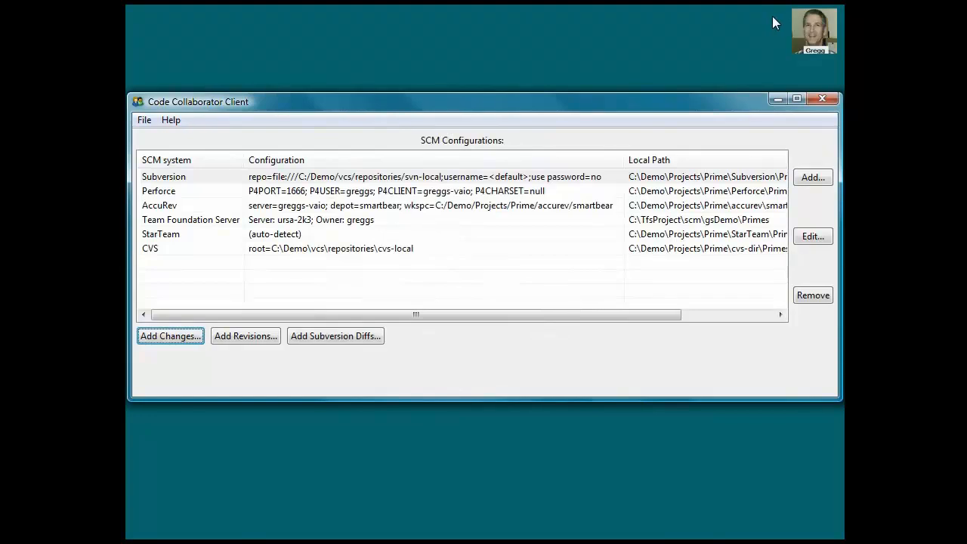
mouse_move(550, 116)
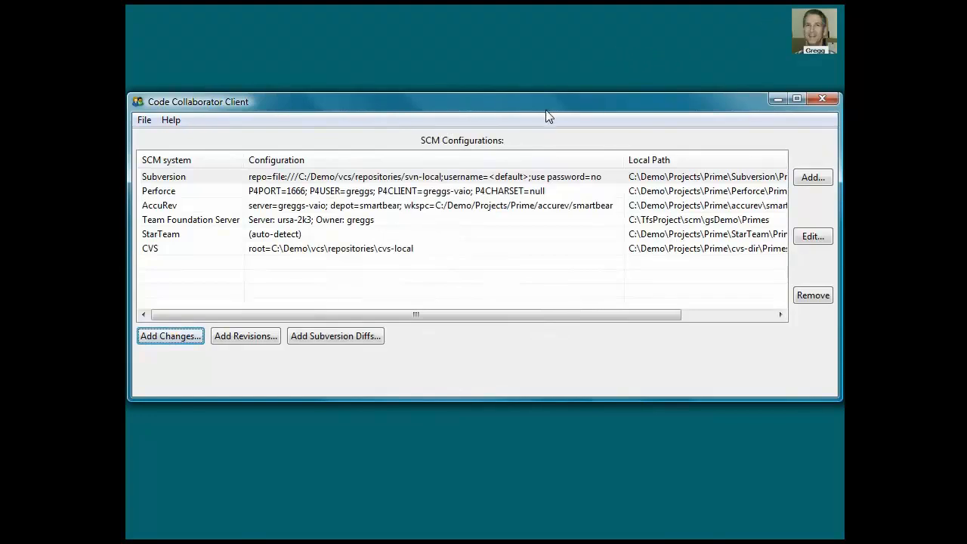
mouse_move(464, 181)
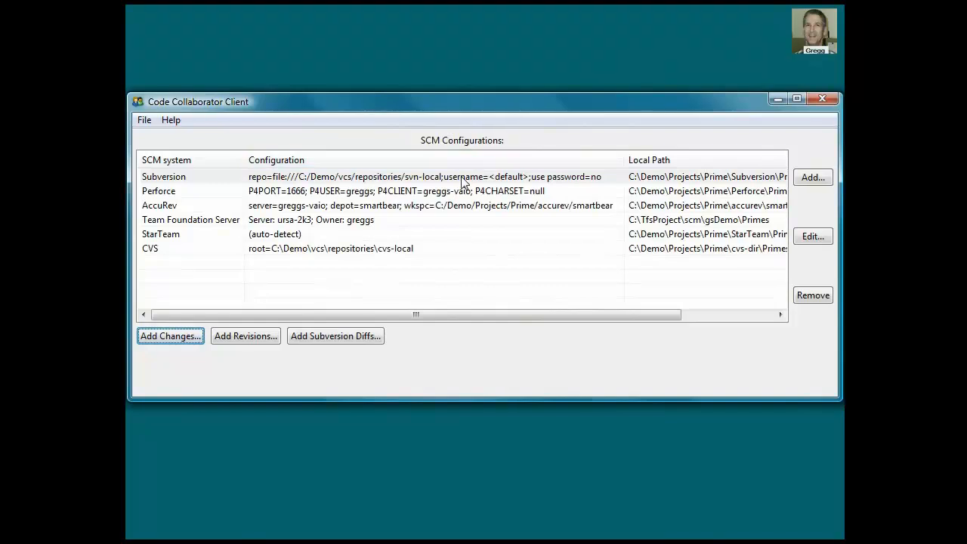
click(169, 335)
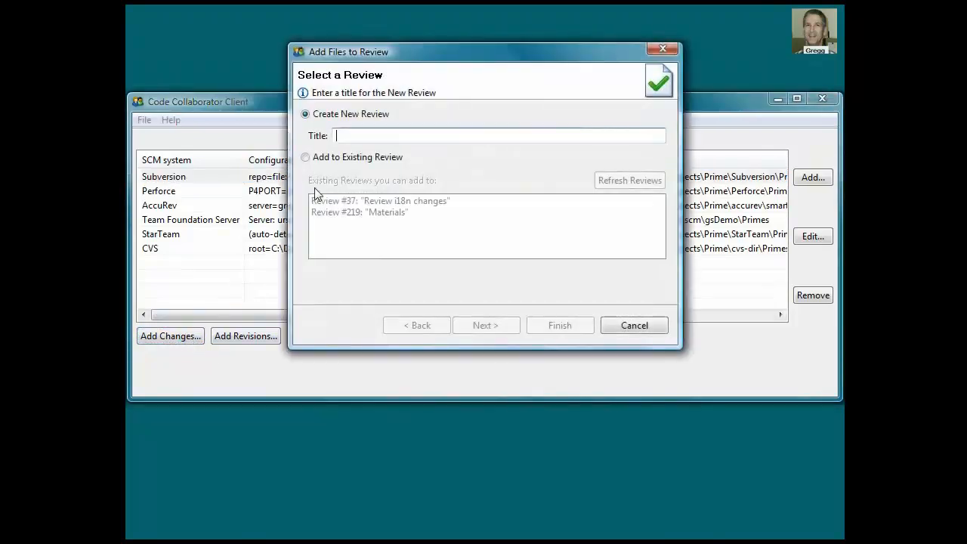
Step: Choose Create New Review for the uploaded local changes
click(485, 324)
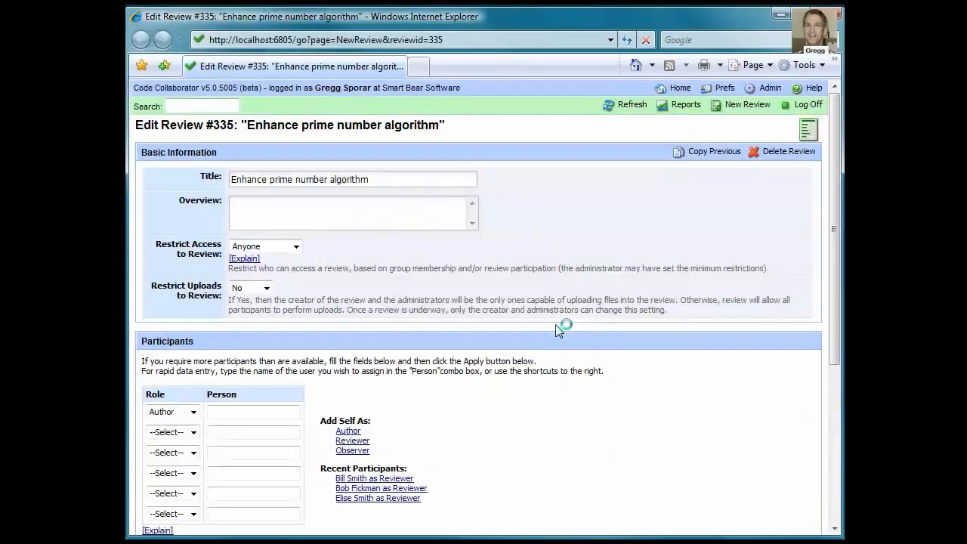
Step: Add a participant with role Reviewer and pick the reviewing person from the Person list
click(347, 430)
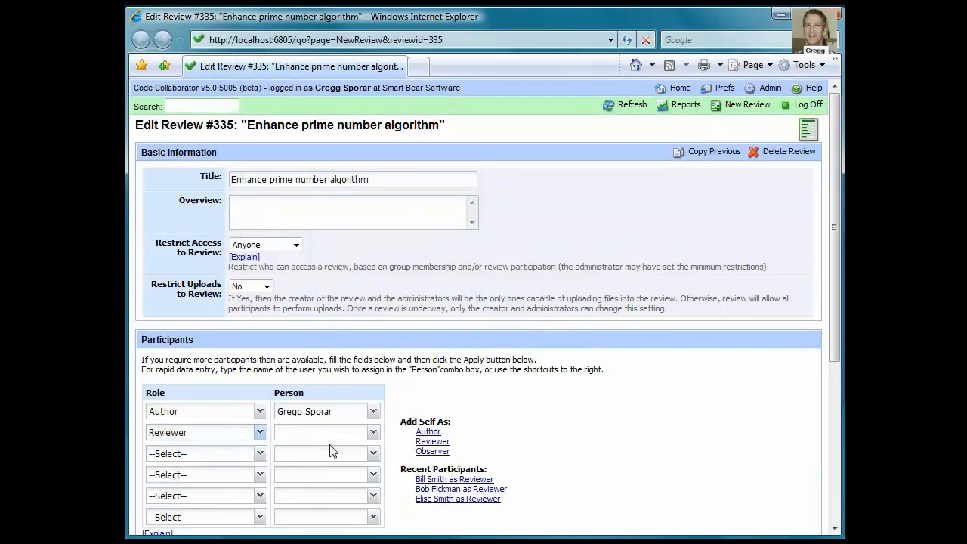
click(373, 432)
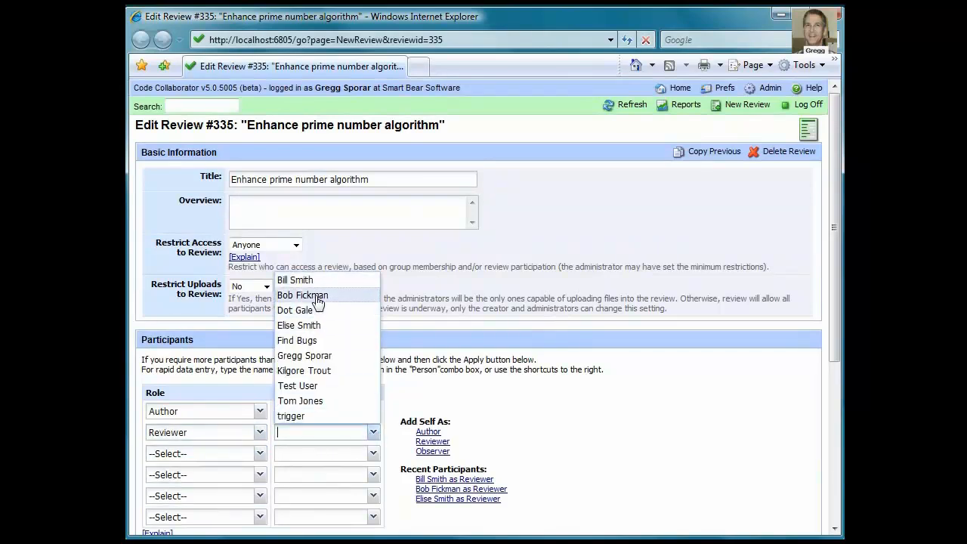
click(302, 295)
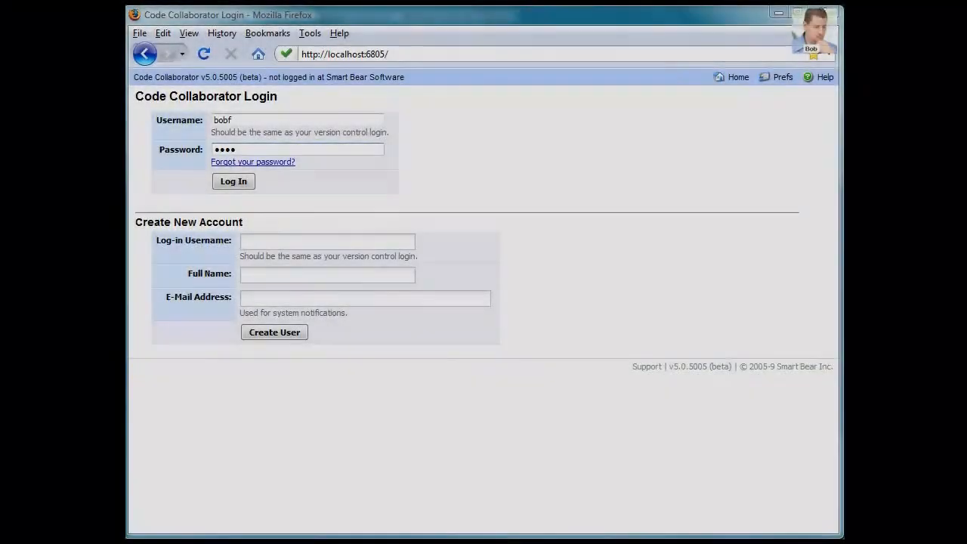
Step: Log in as the reviewer, enter review #335 and view PrimeUtils.java in the side-by-side diff
click(232, 181)
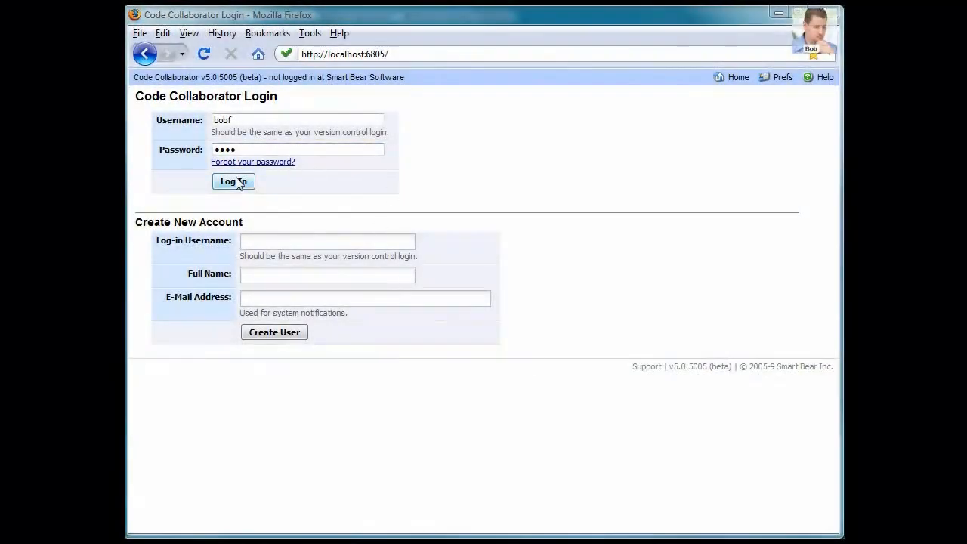
click(233, 181)
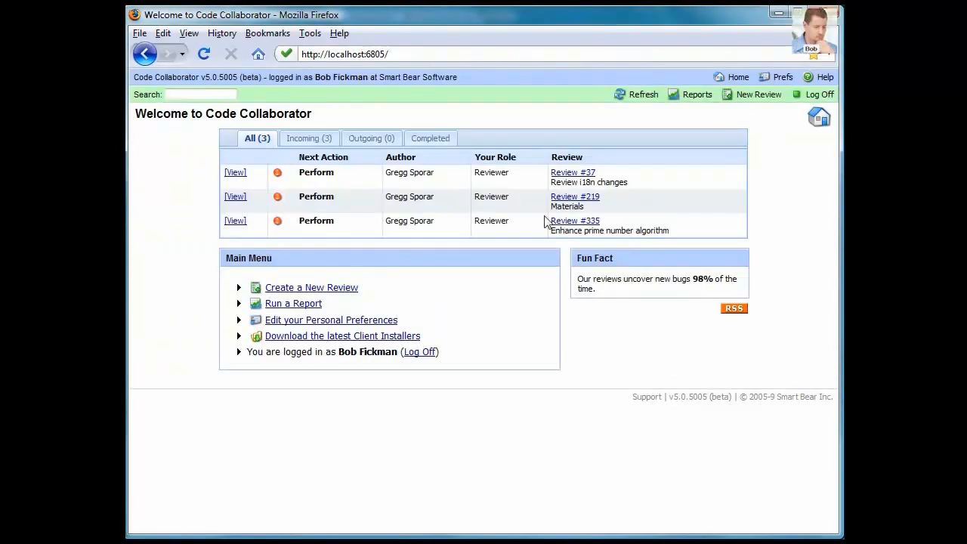
mouse_move(558, 230)
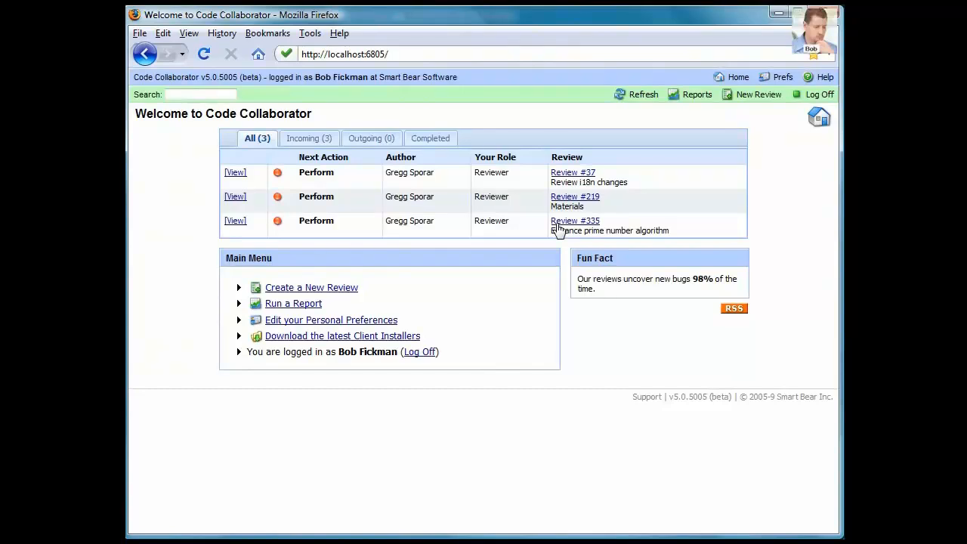
click(574, 220)
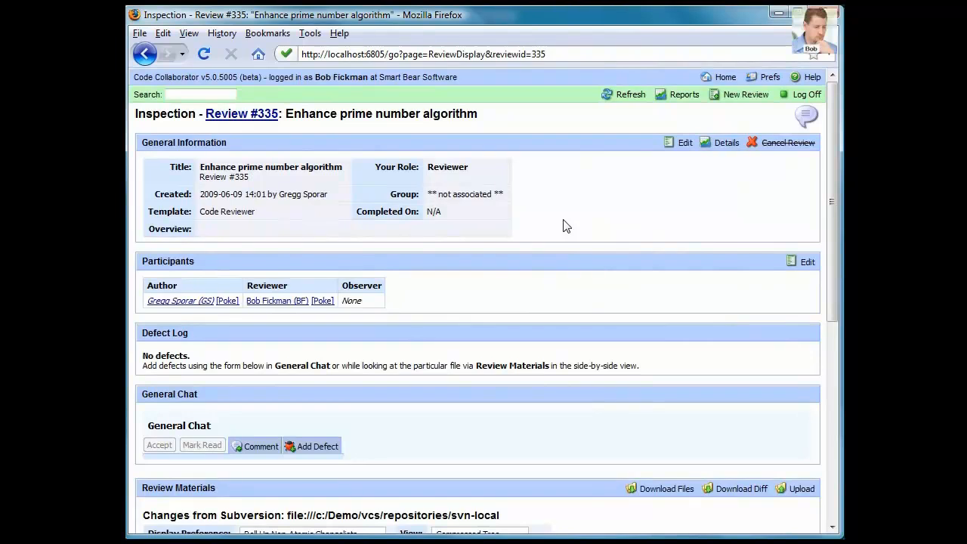
scroll(down, 3)
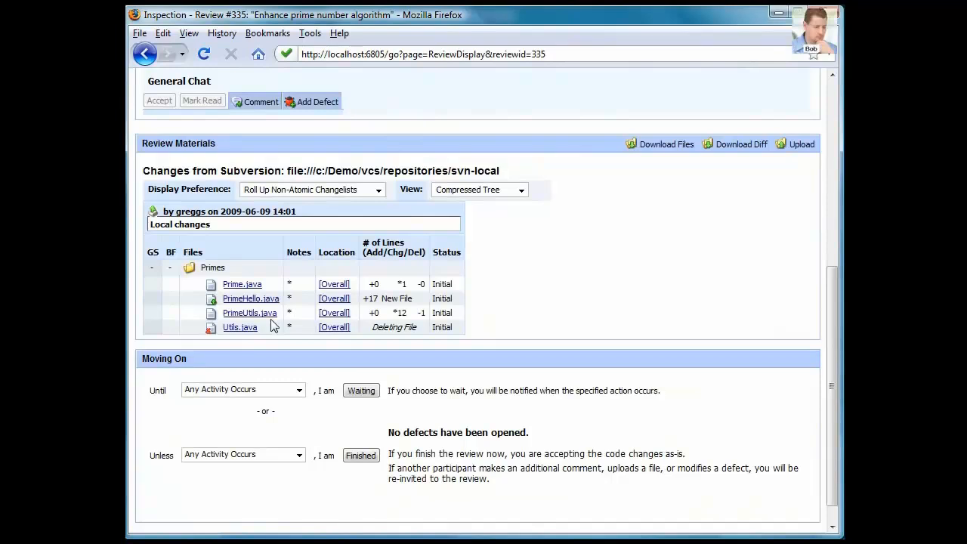
click(249, 312)
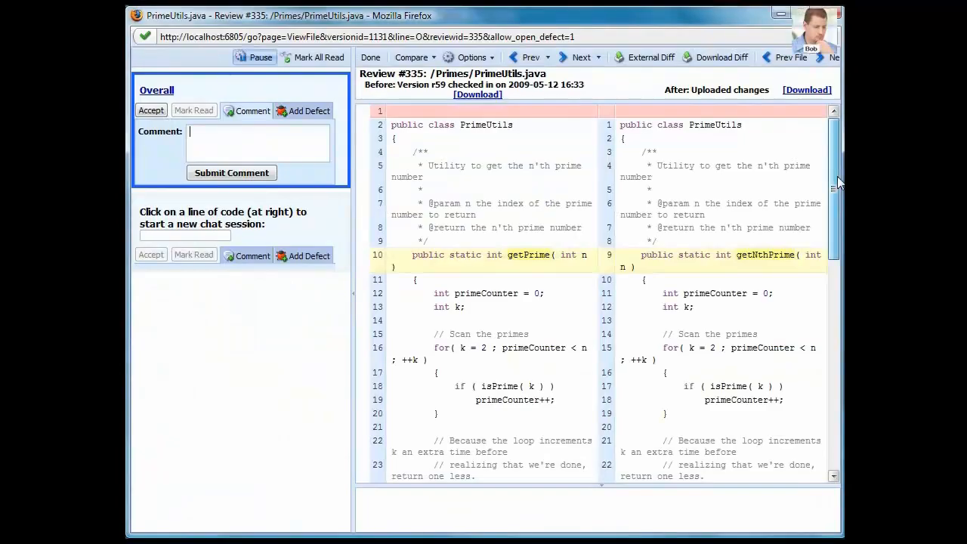
Step: Post 'will return false for 2 and 3' on line 36 and the rounding-up question on line 41
scroll(down, 3)
text(this is wrong -)
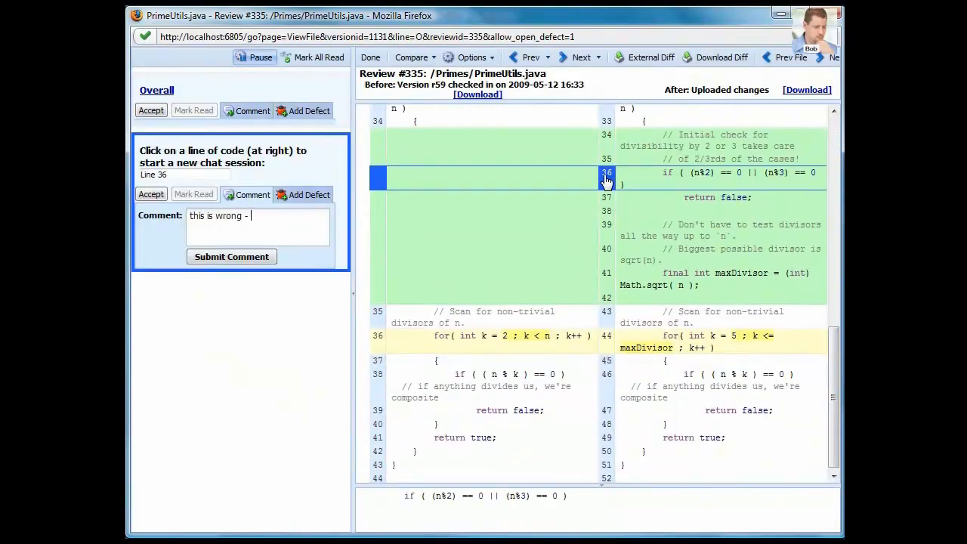
text(will return false for 2 and 3)
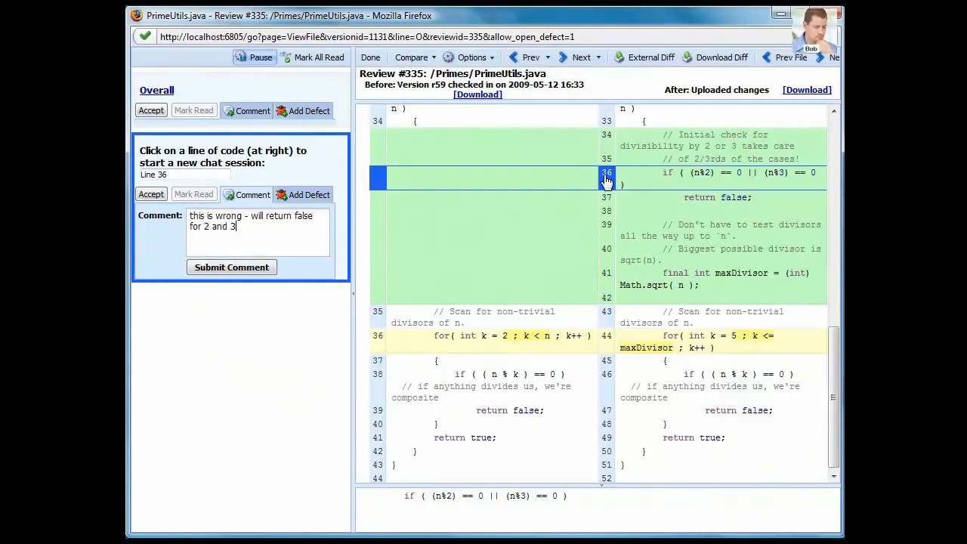
click(231, 266)
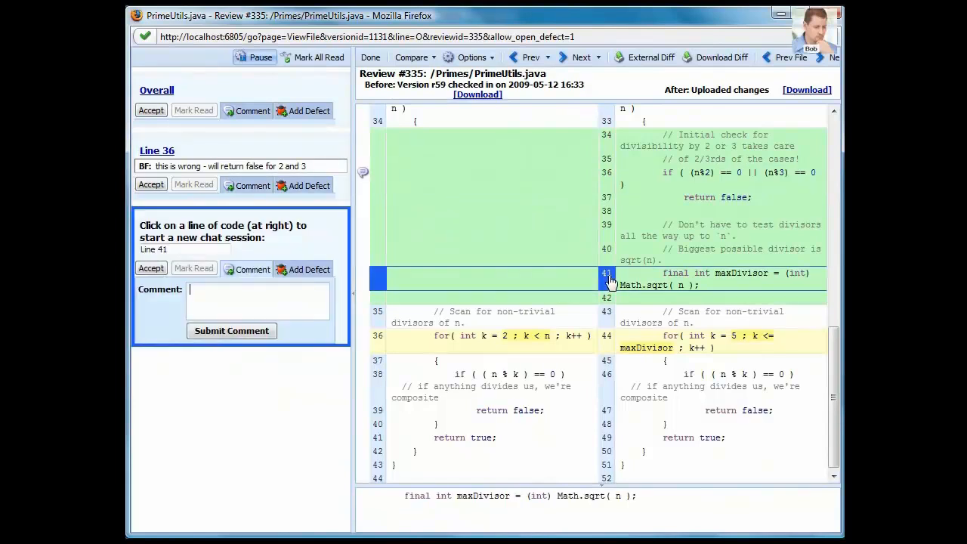
text(should you round up here instea)
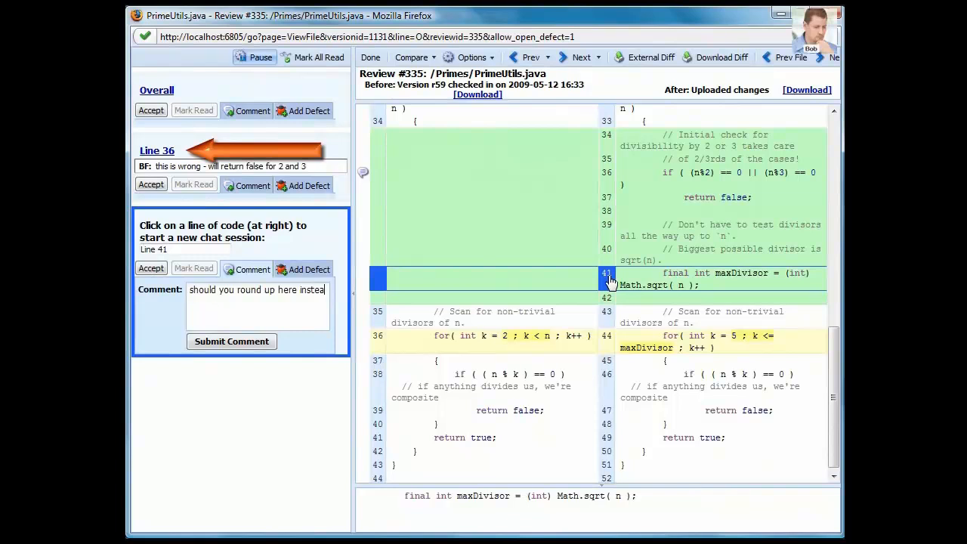
click(231, 341)
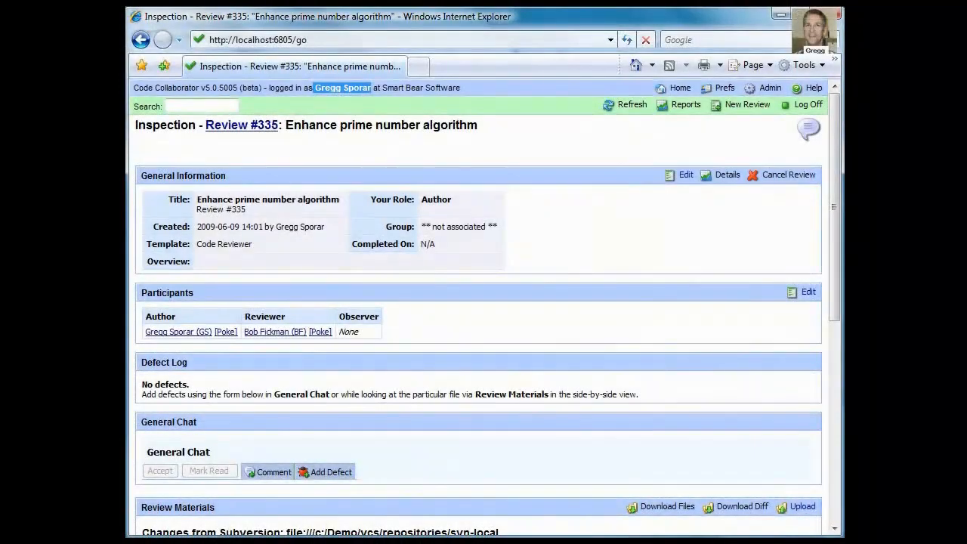
Step: As author, reply 'you are correct' on line 36 and 'no, this...' on the line 41 question
scroll(down, 3)
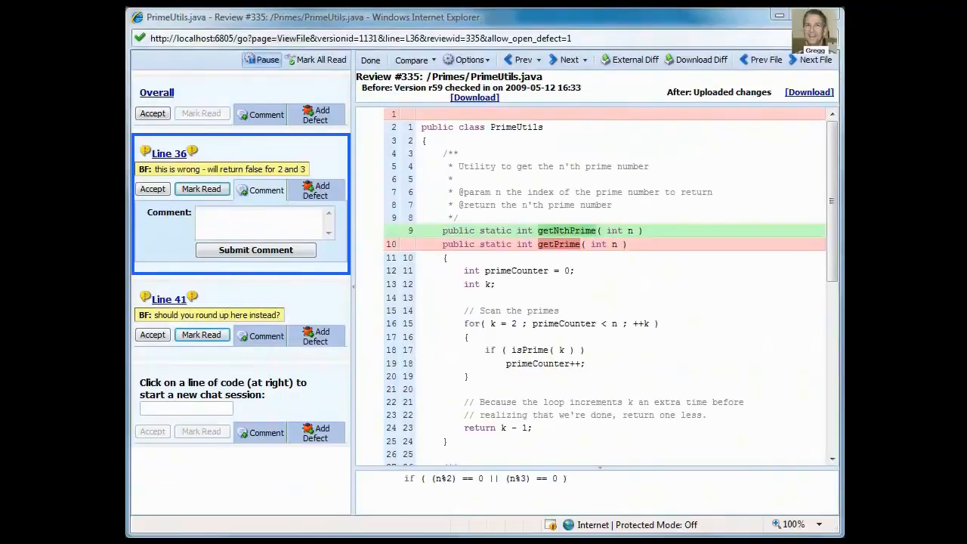
scroll(down, 3)
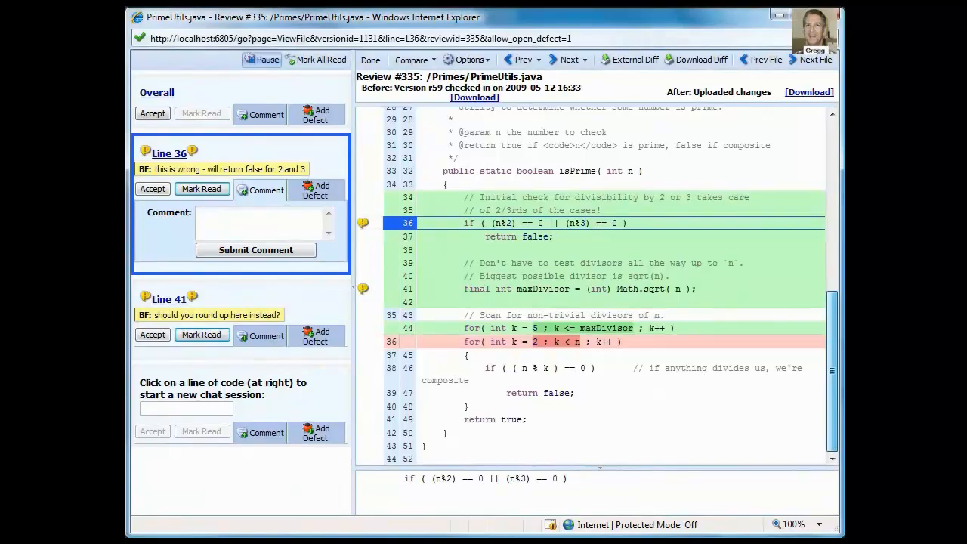
text(you are c)
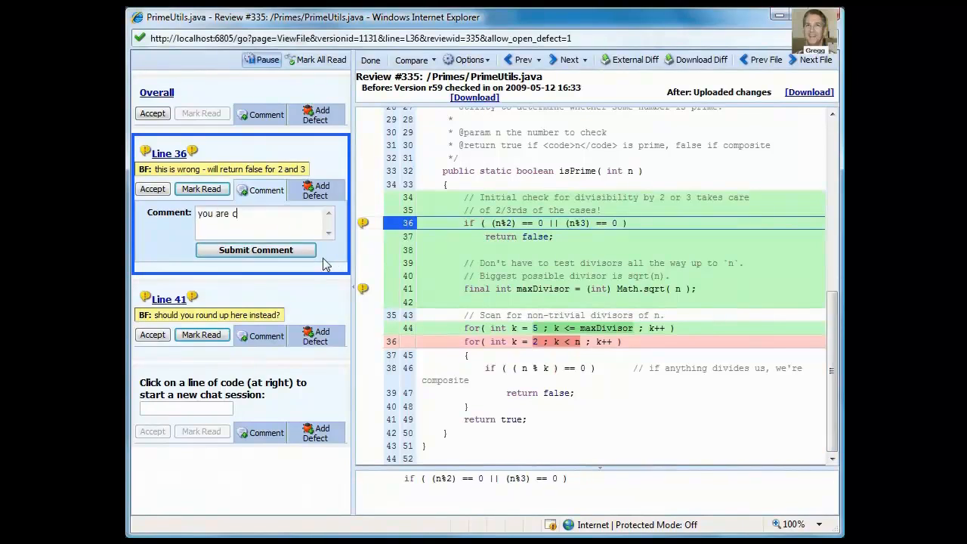
text(orrect)
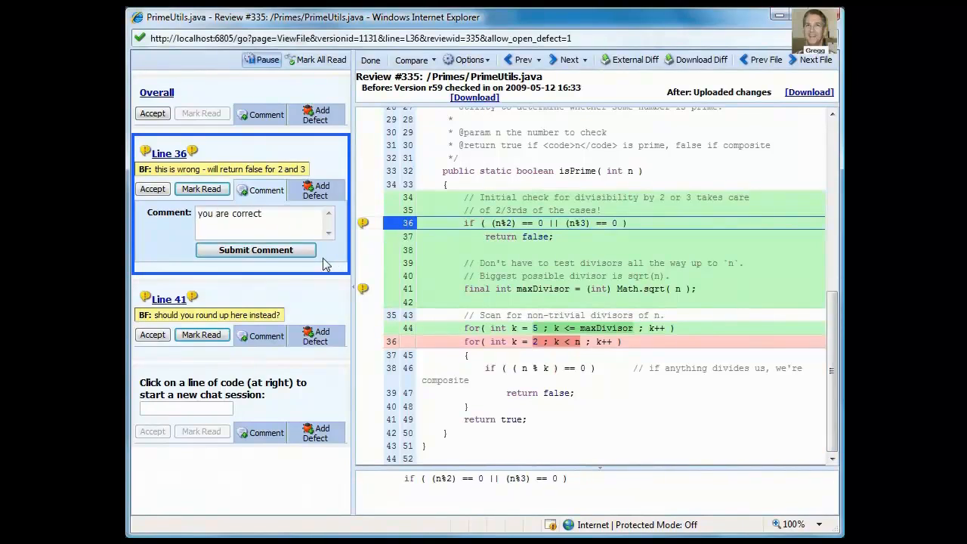
click(255, 250)
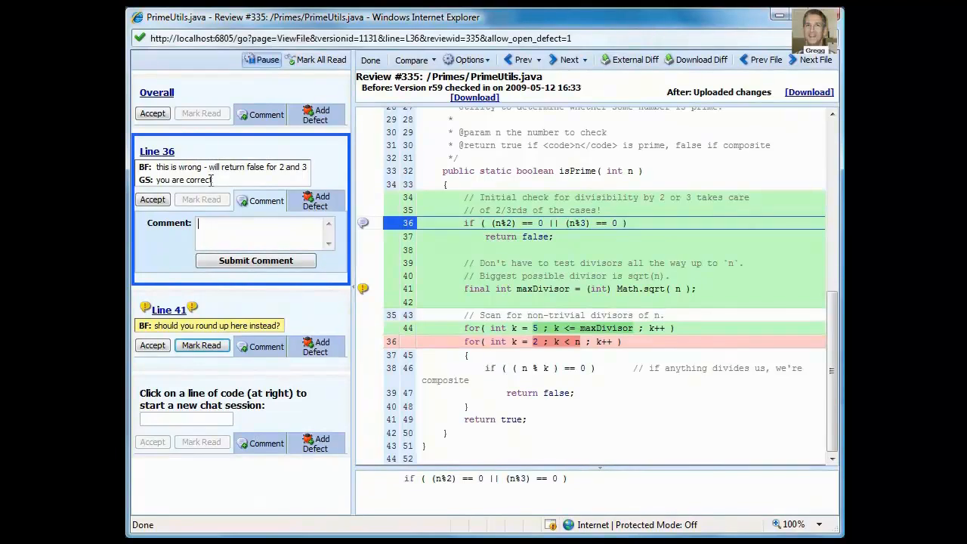
mouse_move(776, 210)
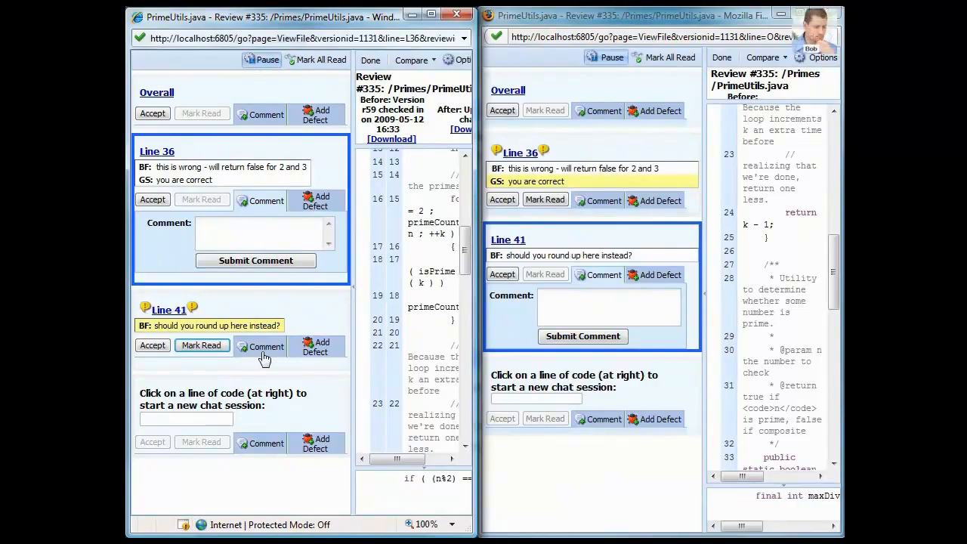
text(no, this)
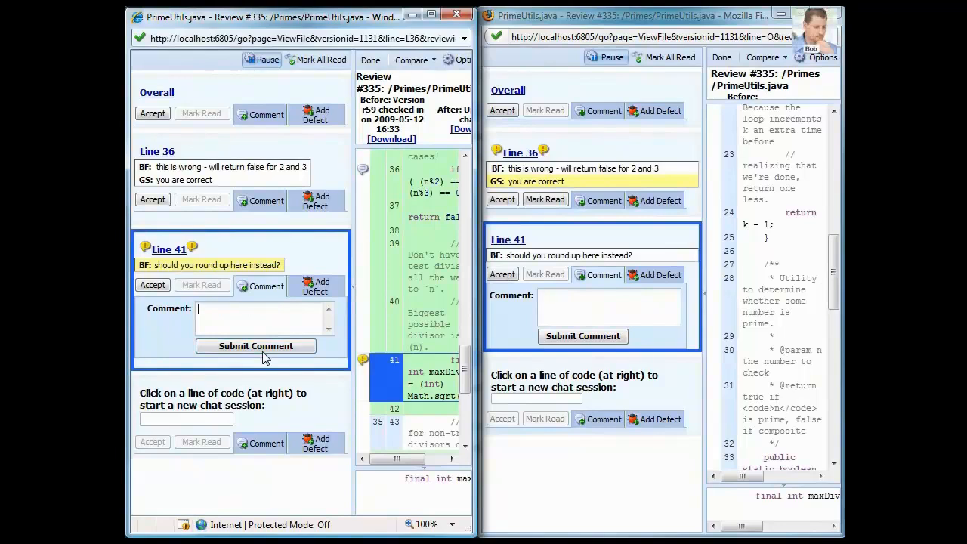
click(255, 345)
text(fix cas)
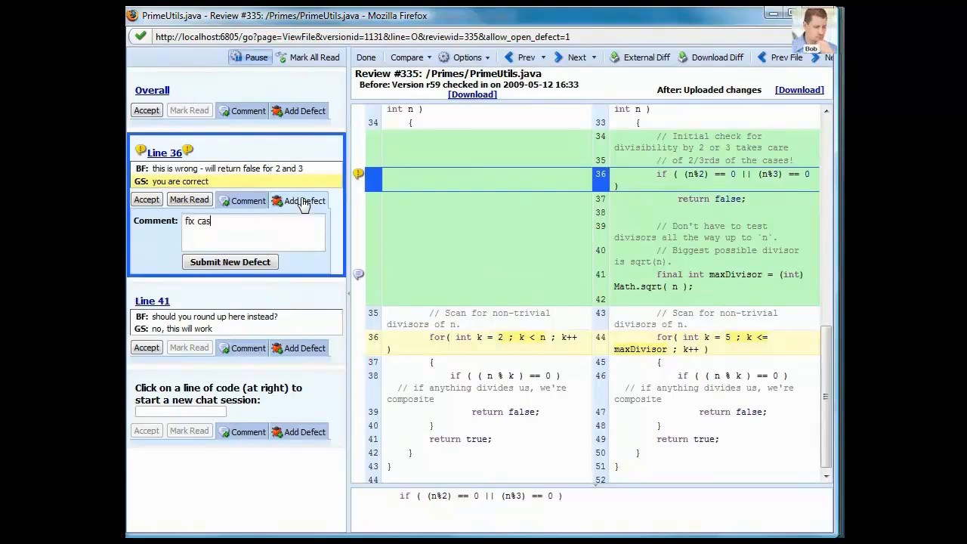
Step: Submit defect 'fix case of 2 and 3' on line 36 and go back to the review overview via Done
text(e of 2 and 3)
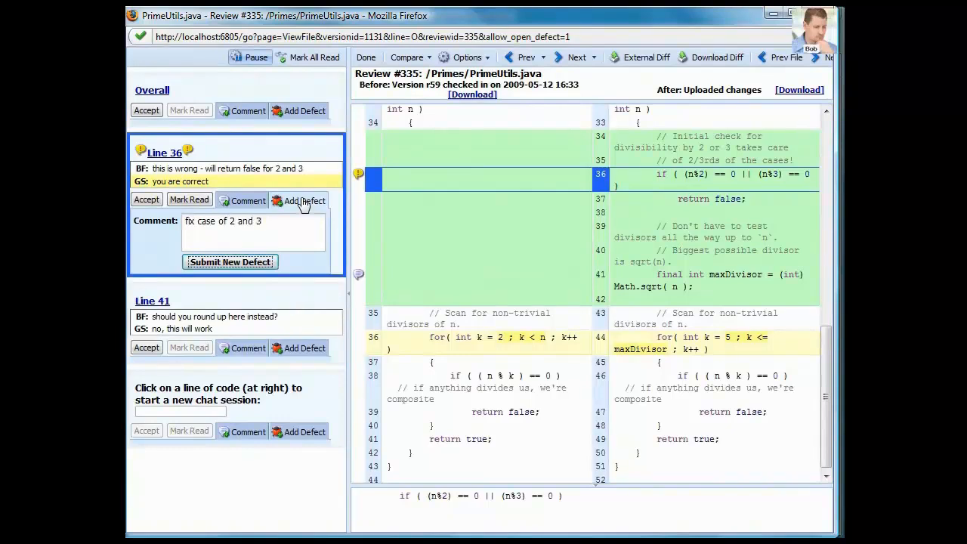
click(230, 261)
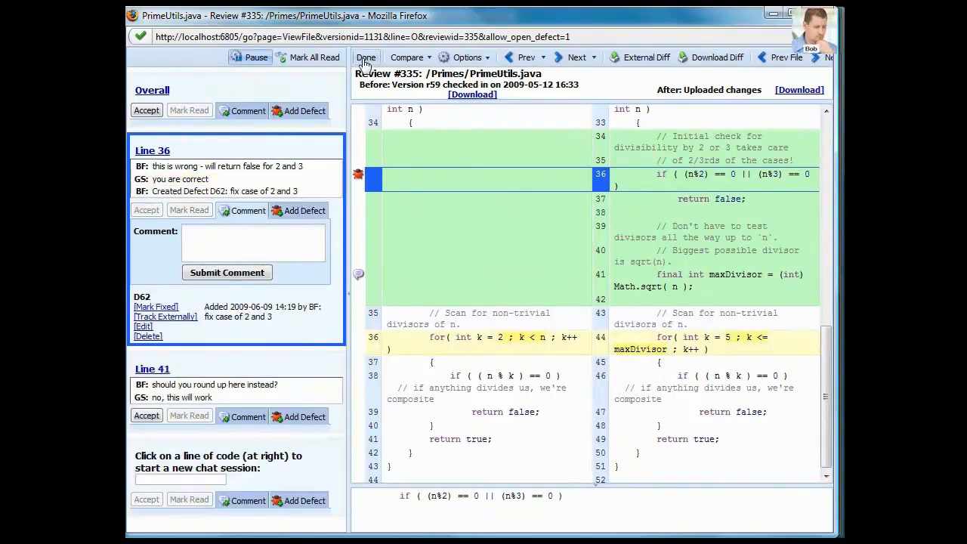
click(365, 58)
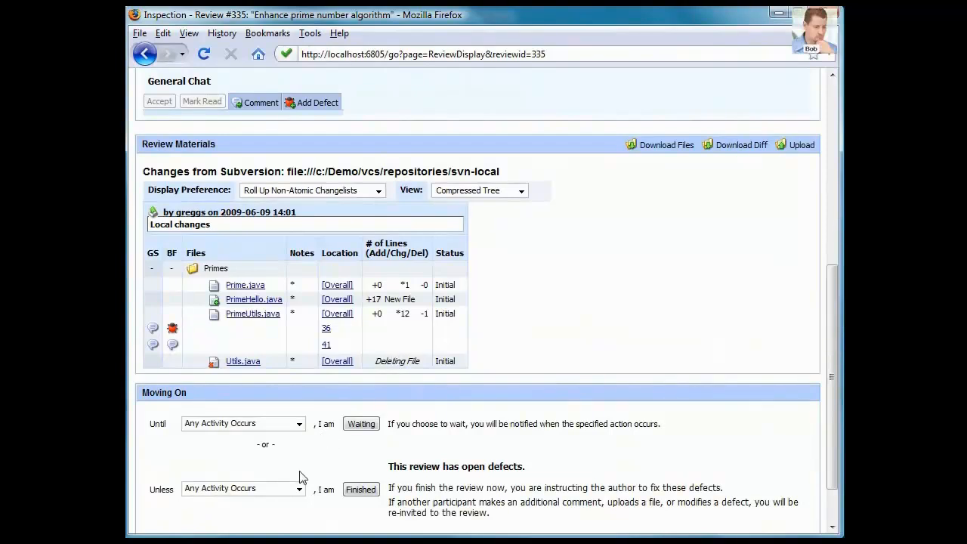
Step: Set Until to 'File Activity Occurs' and mark the review as Waiting
click(242, 423)
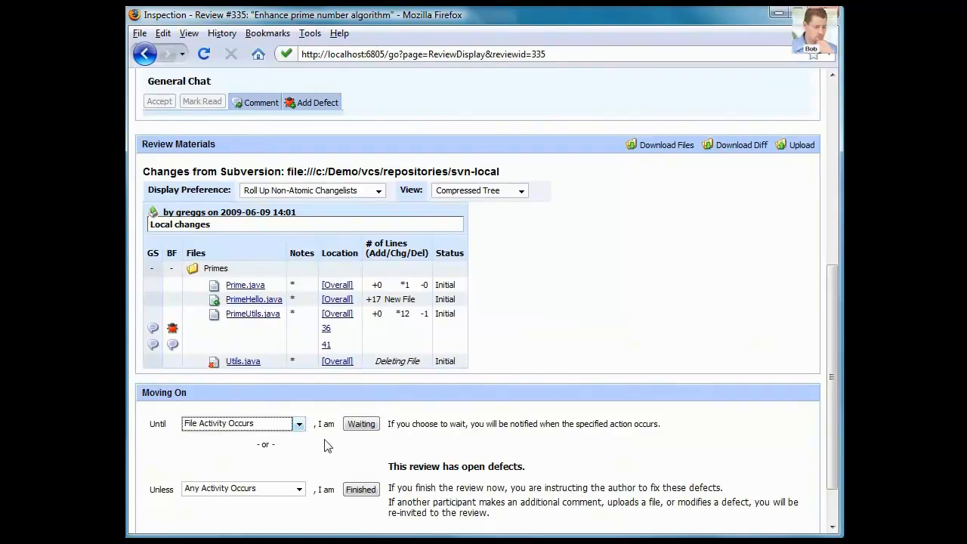
click(361, 423)
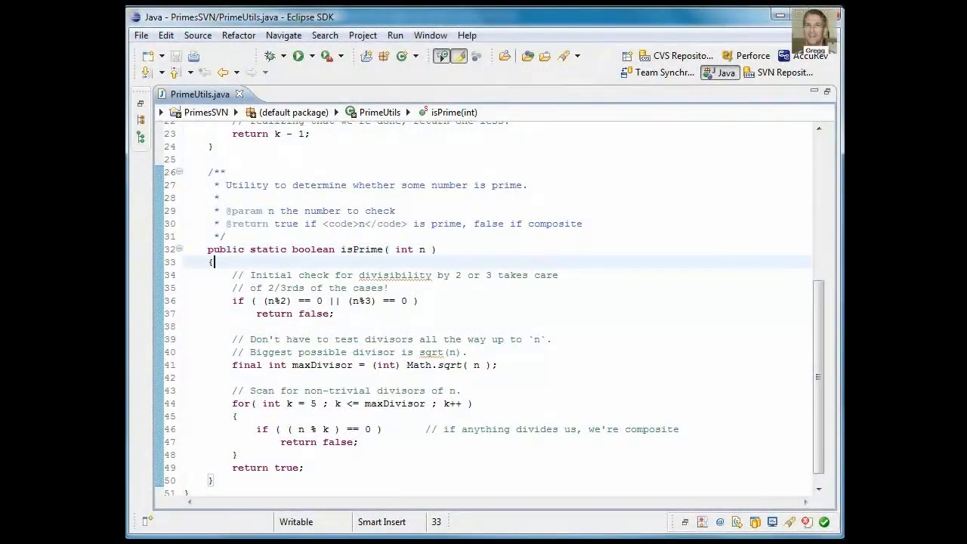
Step: Insert the 'fix' template at the top of isPrime so n of 2 or 3 returns true
text(fix)
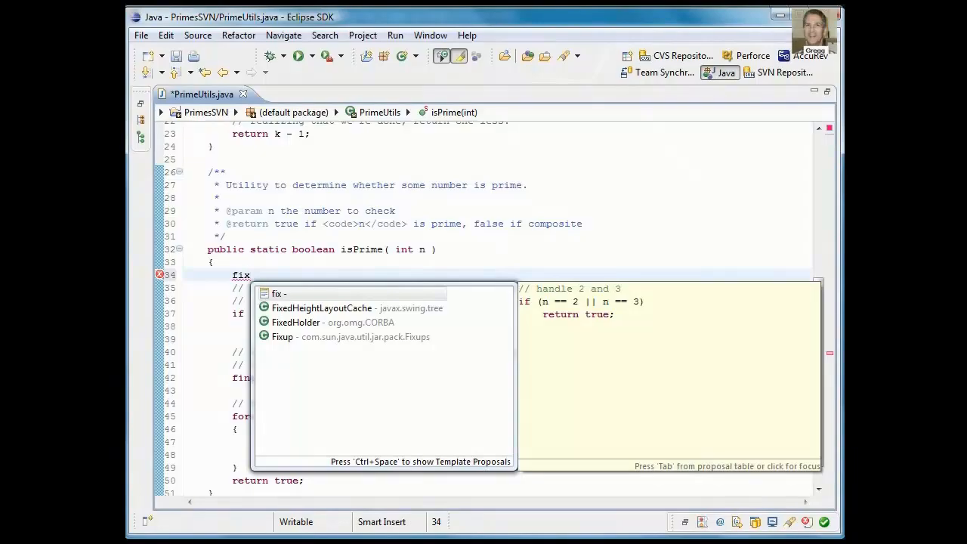
key(Escape)
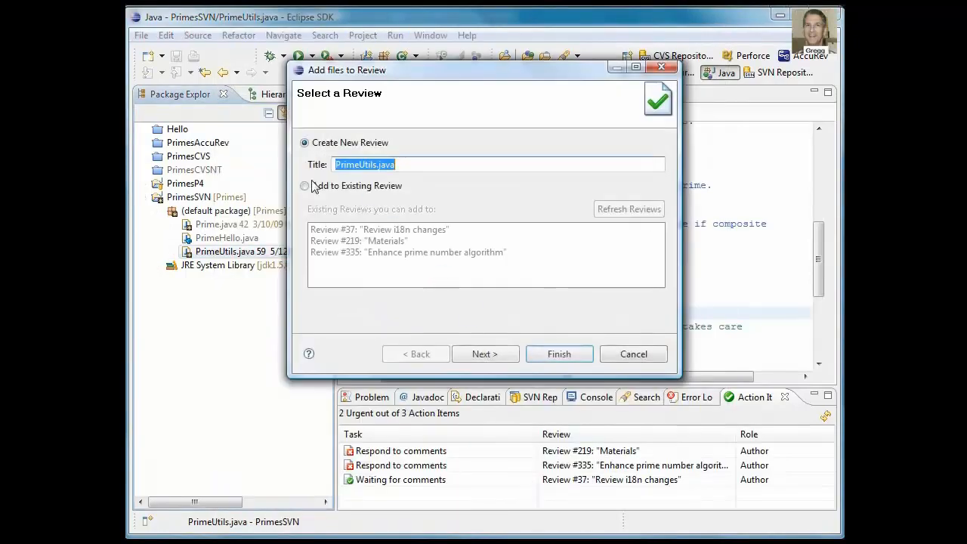
Step: Add the changed PrimeUtils.java to existing review #335 and finish the upload
click(305, 186)
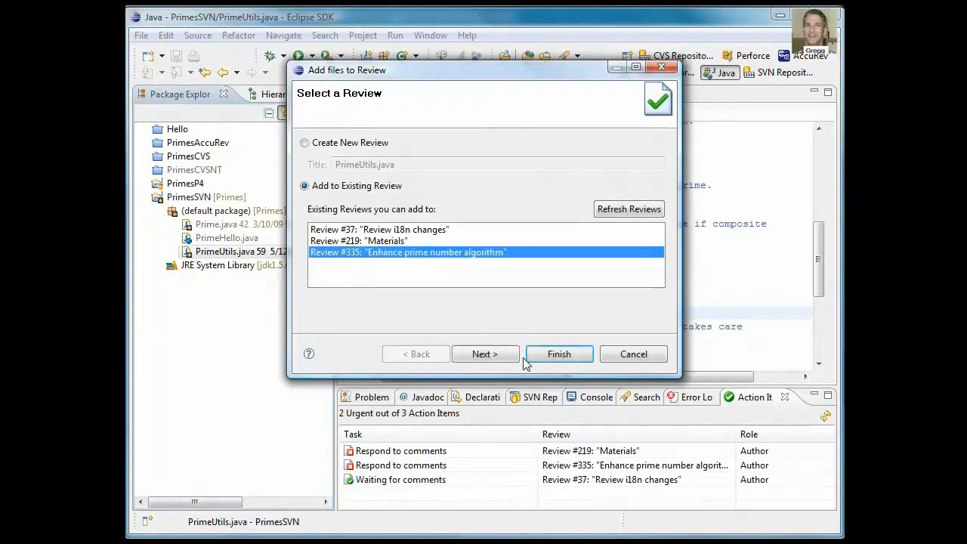
click(559, 353)
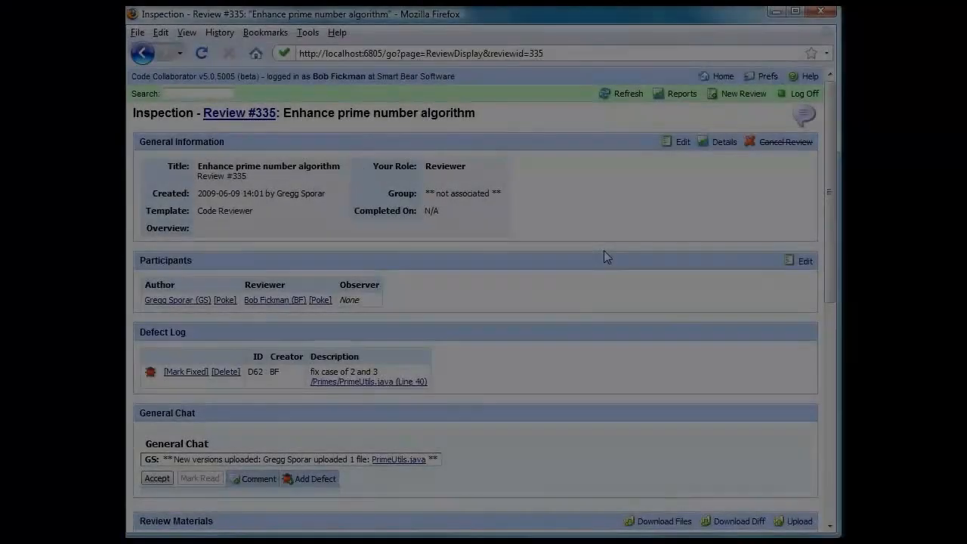
Step: Open the 'Reworked once' PrimeUtils.java from Review Materials to compare versions
scroll(down, 3)
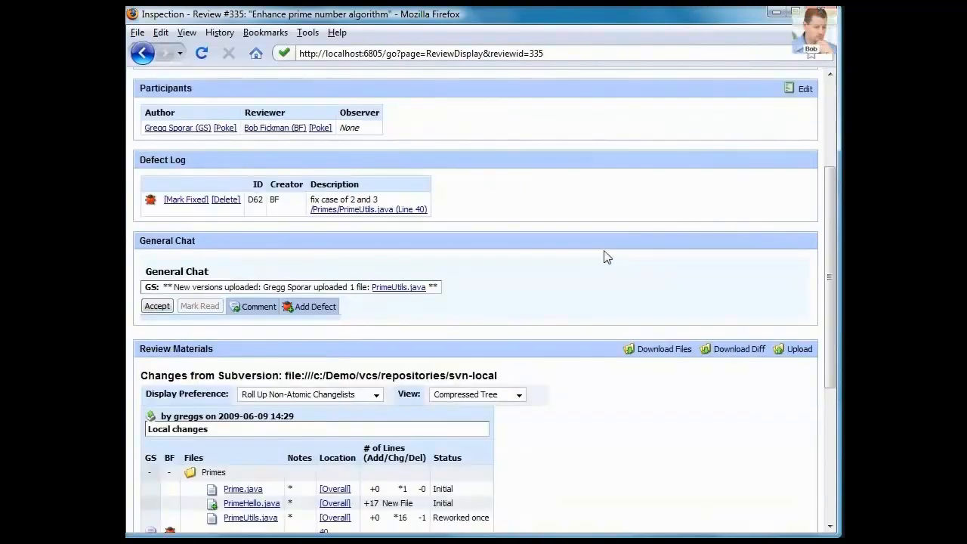
scroll(down, 3)
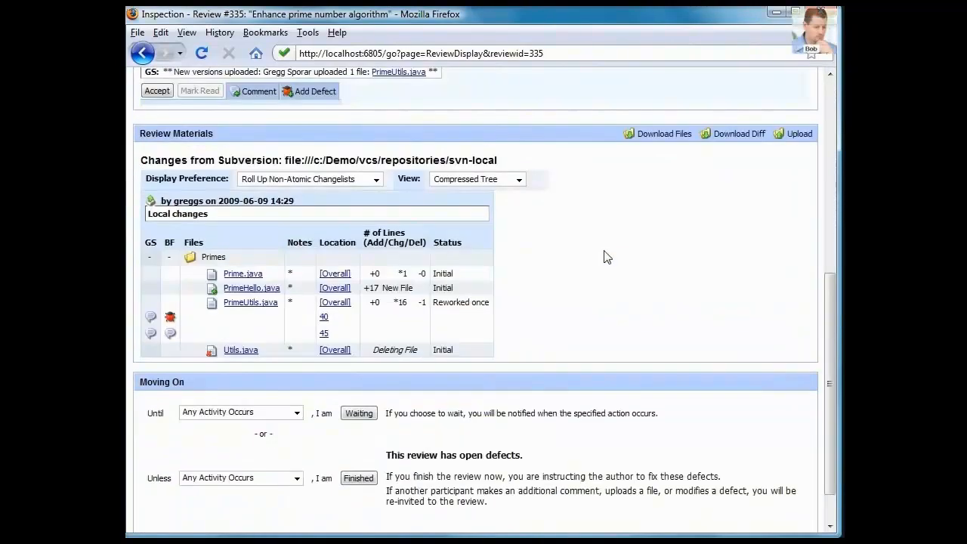
double_click(459, 302)
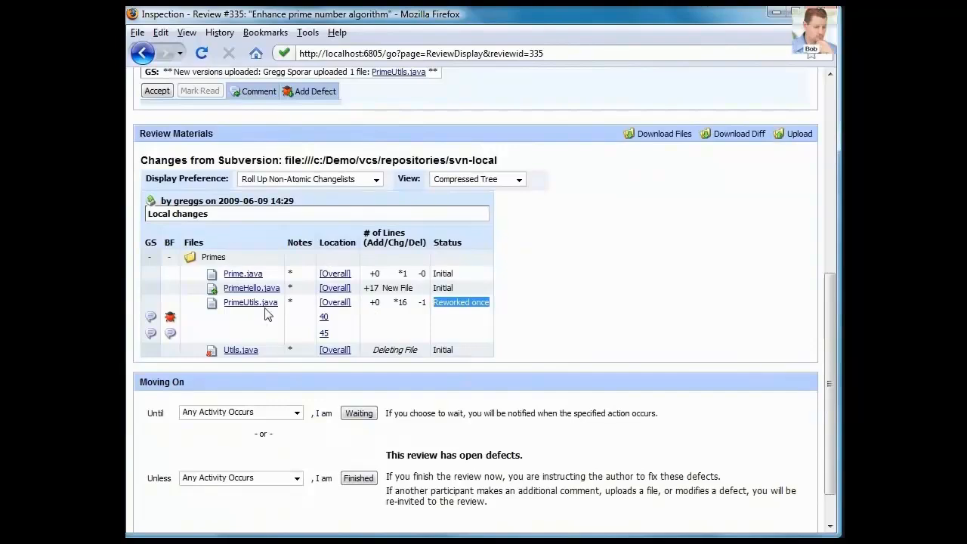
click(251, 302)
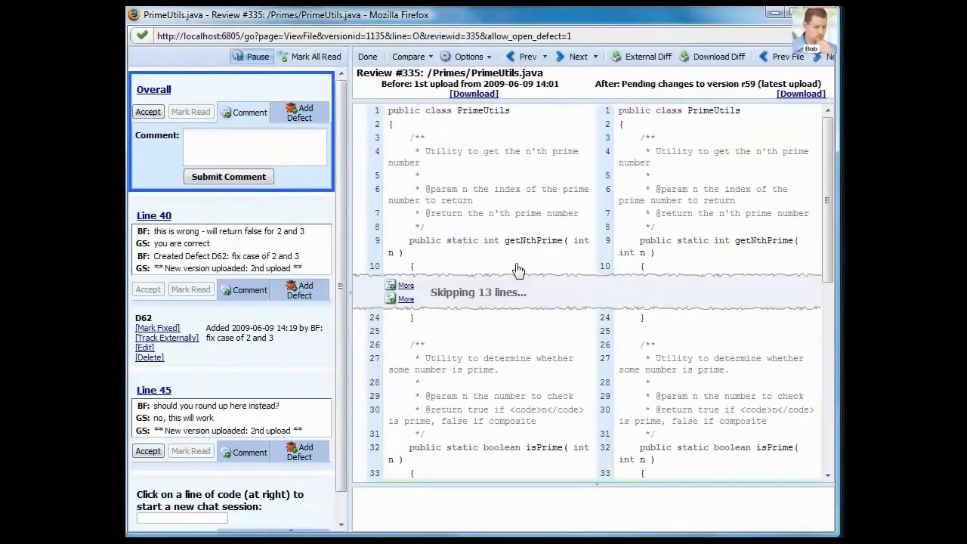
Step: Post 'looks good!' on line 40 and mark defect D62 as fixed
scroll(down, 3)
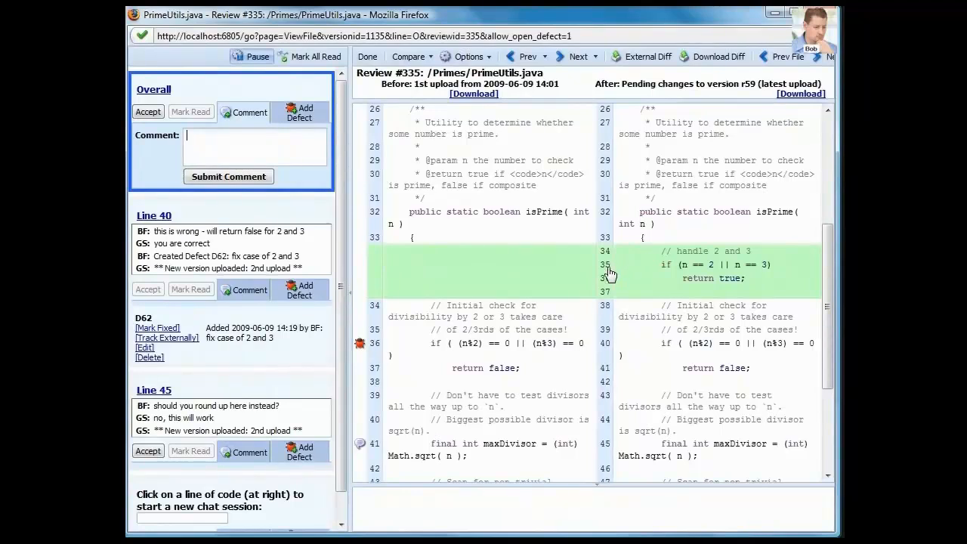
mouse_move(355, 326)
text(looks g)
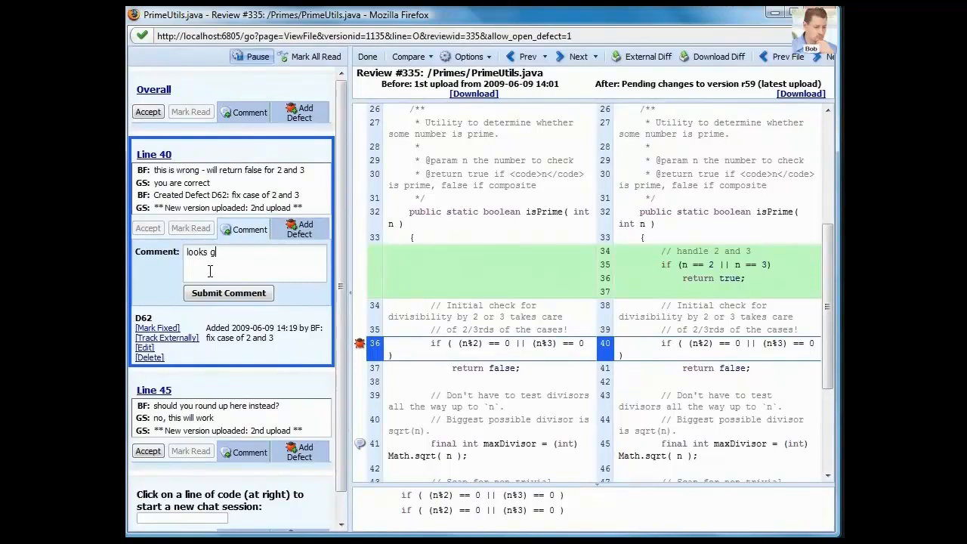
click(228, 293)
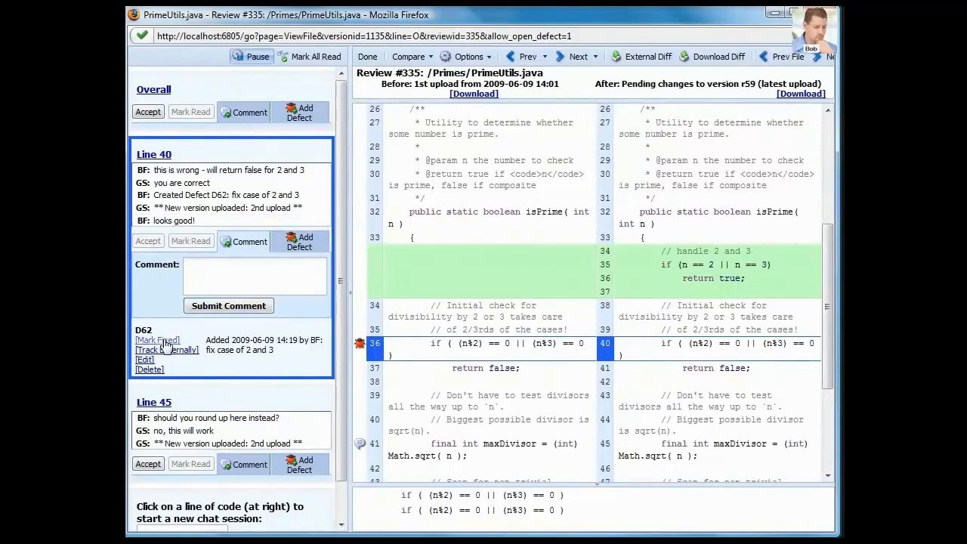
click(254, 274)
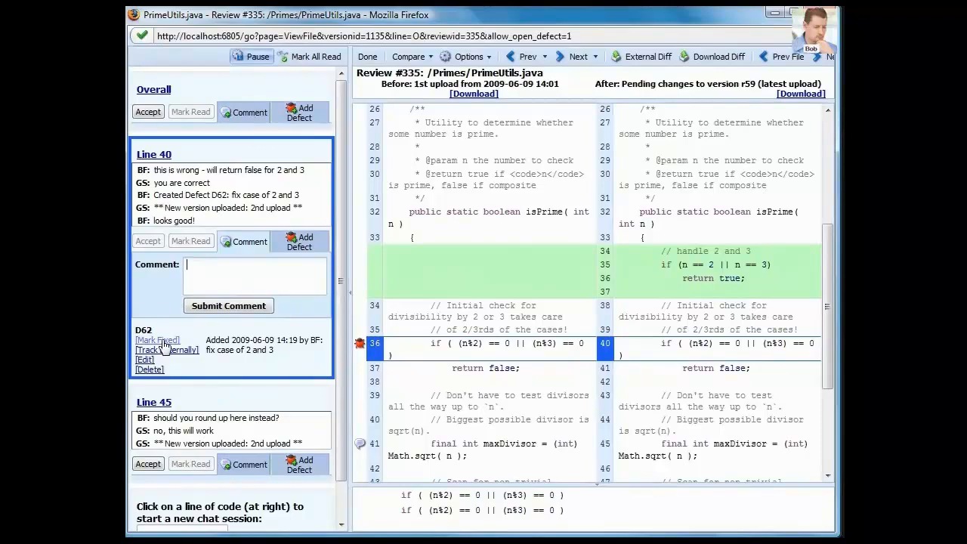
click(157, 338)
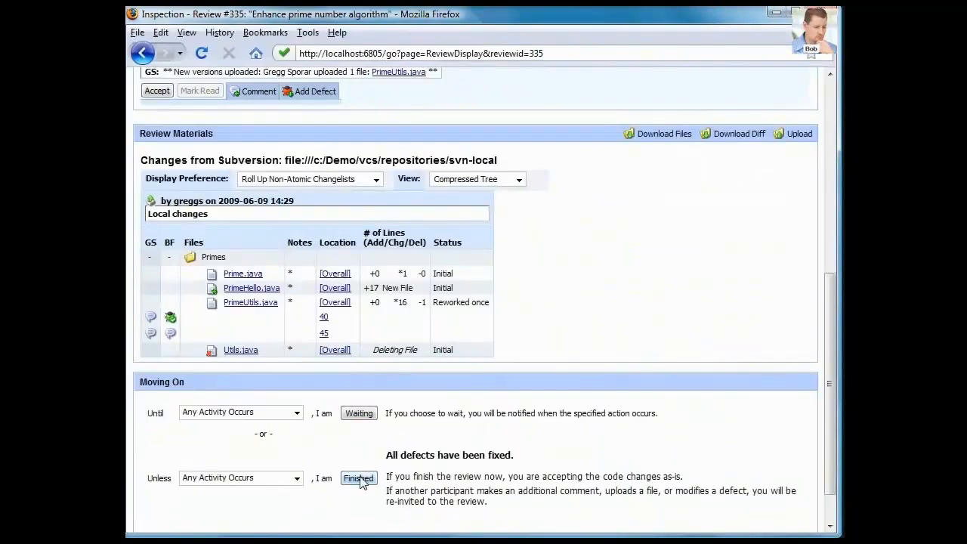
Step: Mark review #335 Finished under Moving On and return to the Firefox presentation
click(358, 477)
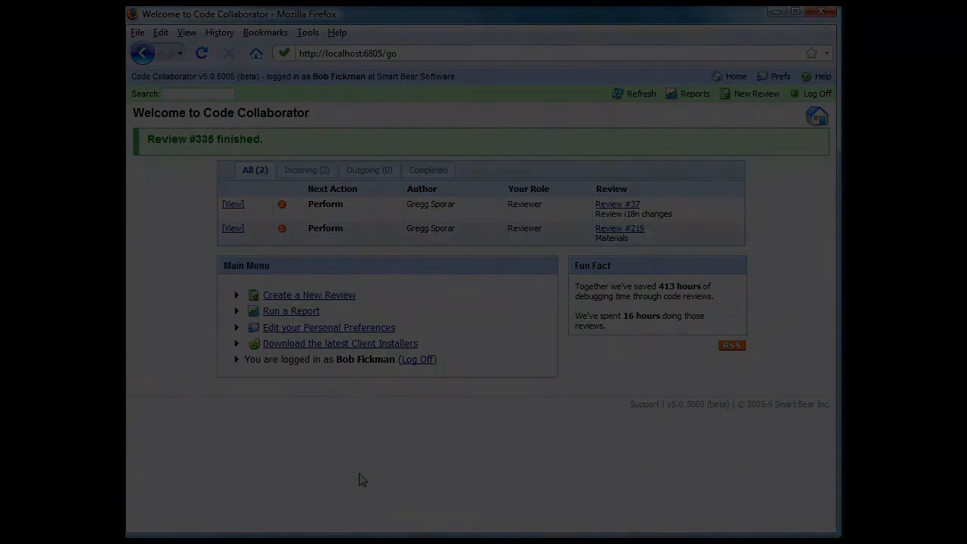
click(145, 55)
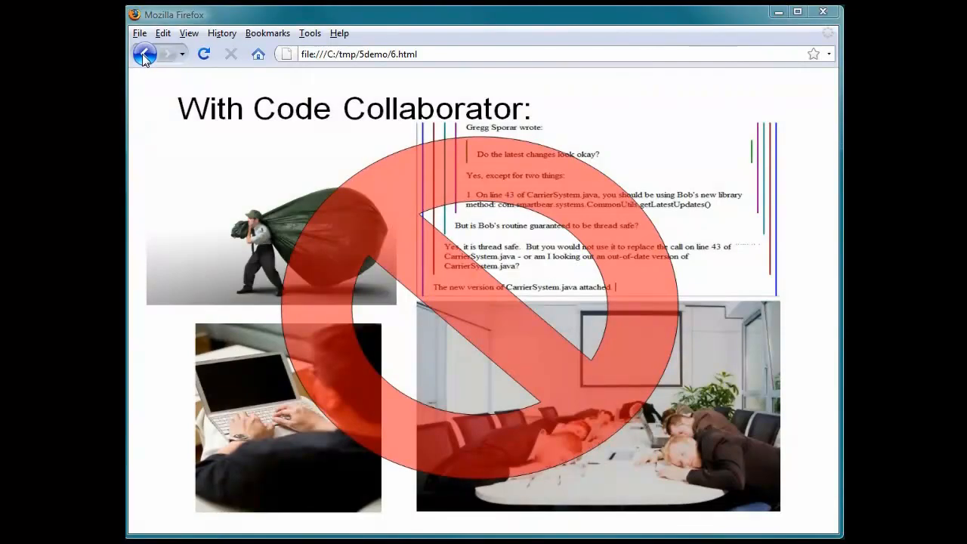
mouse_move(143, 55)
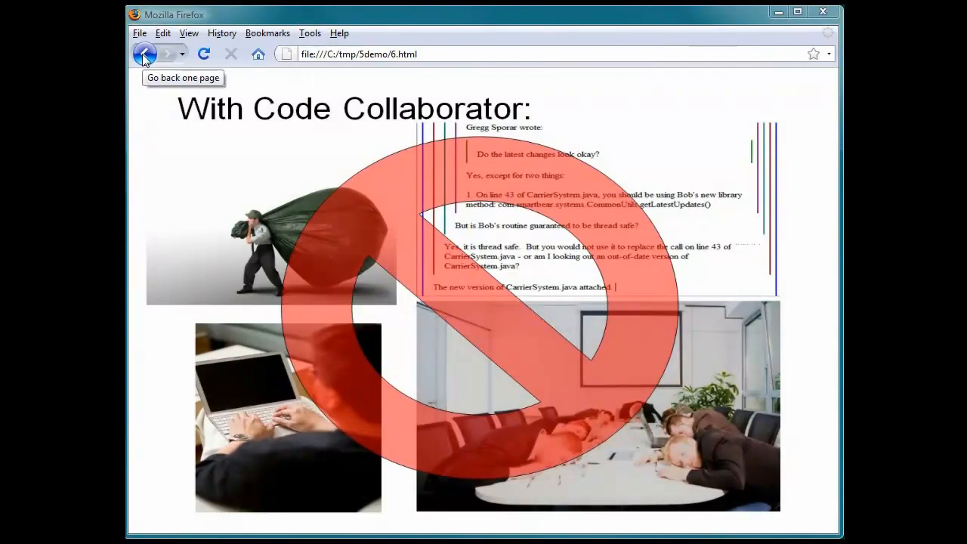
Step: Go forward two slides, from slide 6 to the Collected Metrics slide 8
click(167, 54)
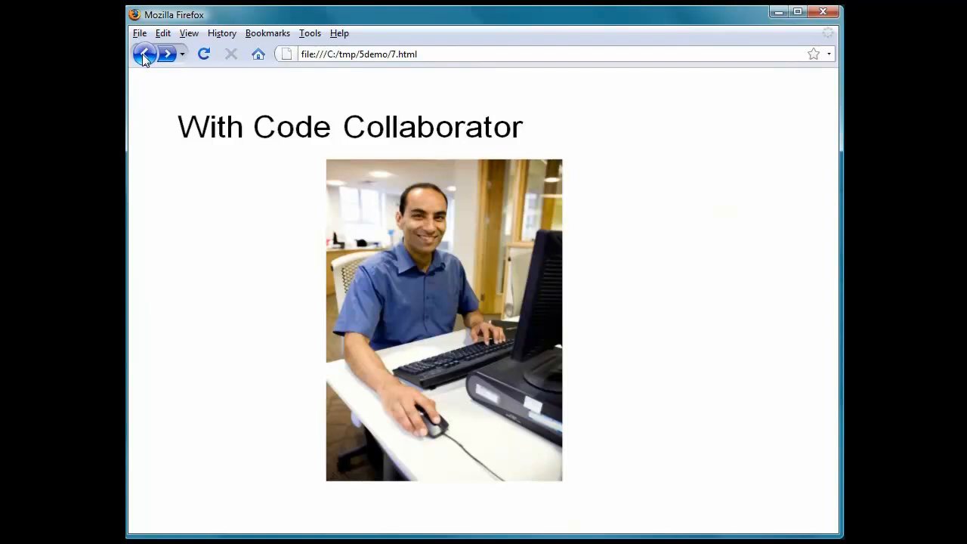
click(166, 54)
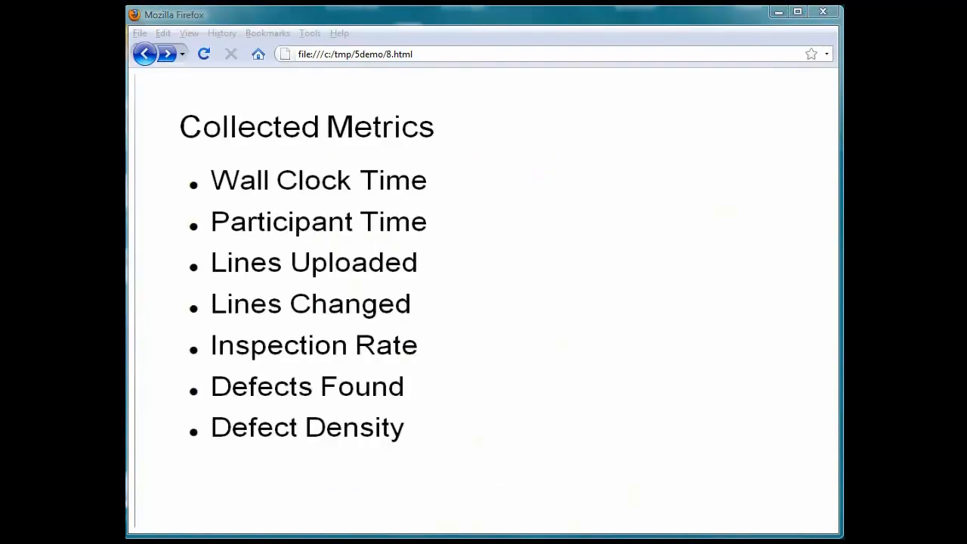